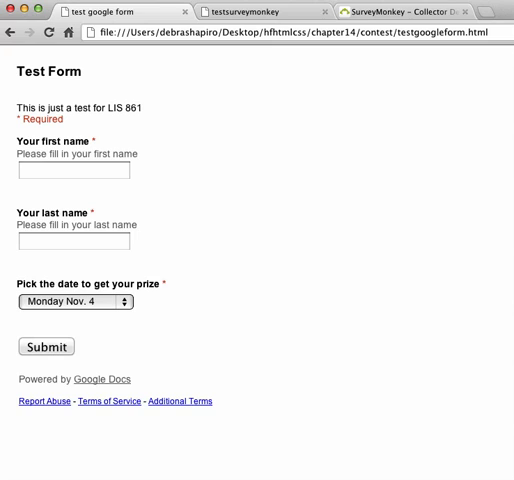
pyautogui.moveTo(501, 171)
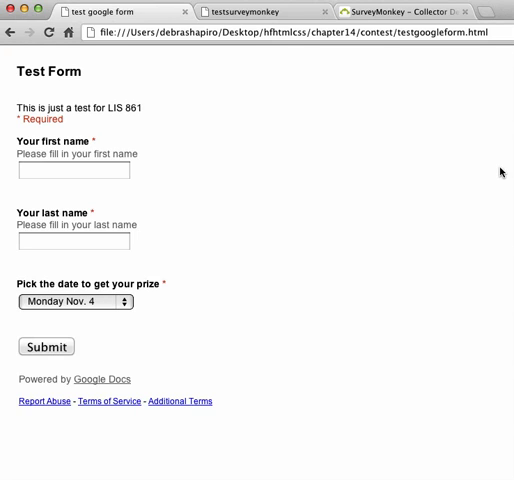
pyautogui.moveTo(482, 173)
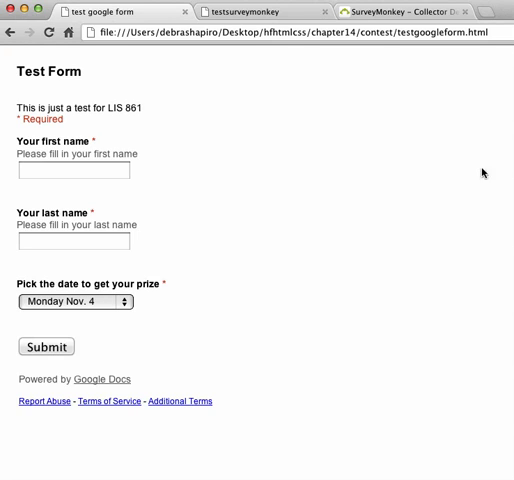
pyautogui.moveTo(291, 318)
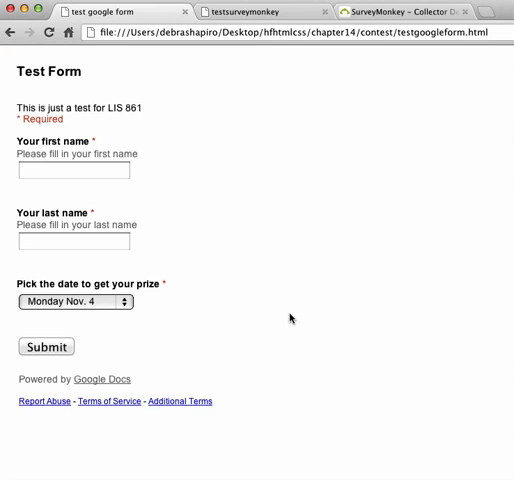
pyautogui.moveTo(277, 317)
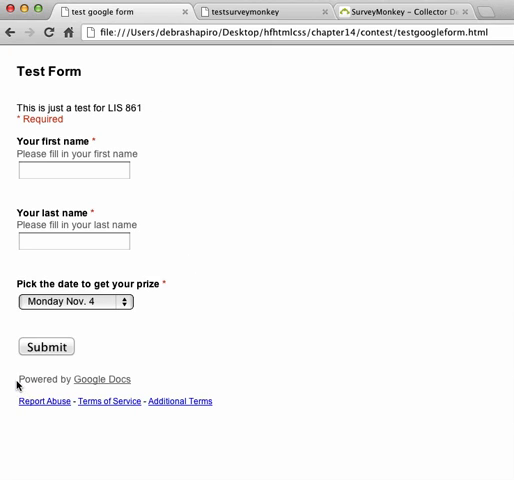
pyautogui.moveTo(302, 278)
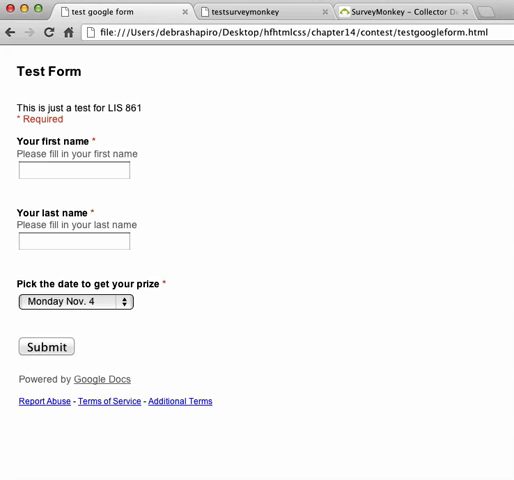
# - View the test page's HTML source, which shows the iframe embedding the Google form
pyautogui.click(150, 145)
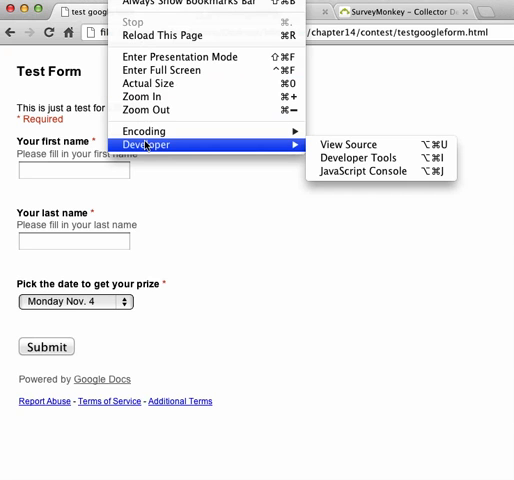
pyautogui.click(346, 144)
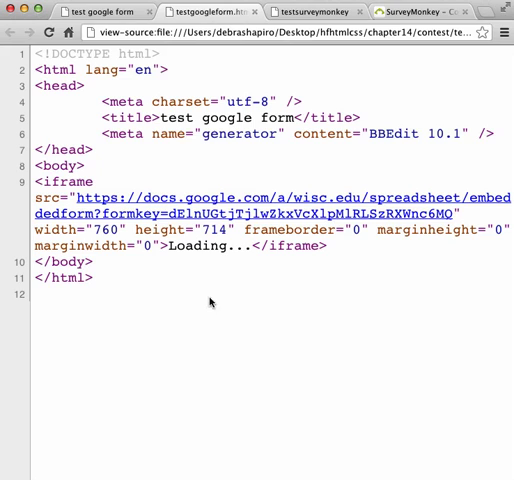
pyautogui.moveTo(194, 318)
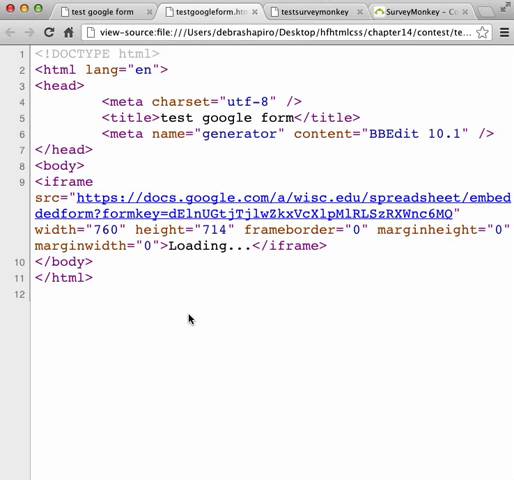
pyautogui.moveTo(195, 168)
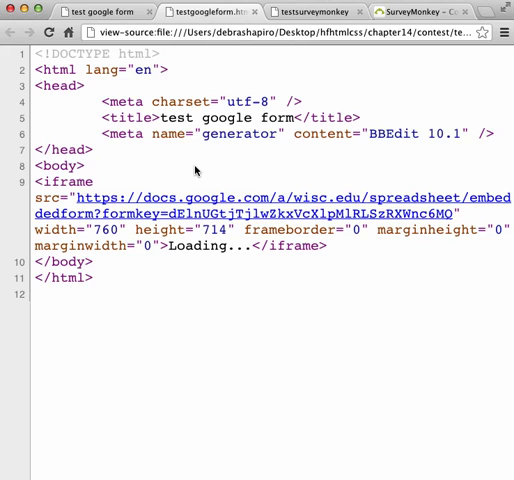
pyautogui.moveTo(185, 175)
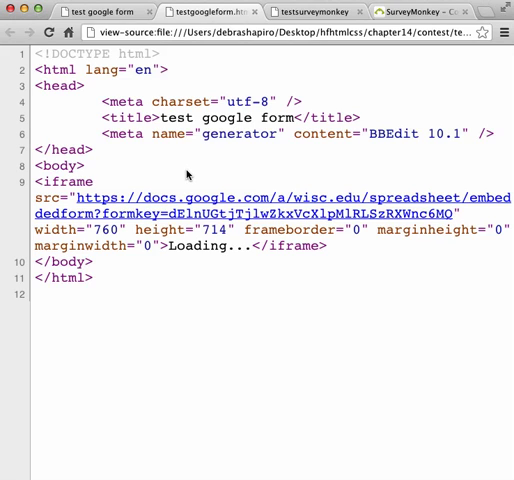
pyautogui.moveTo(181, 174)
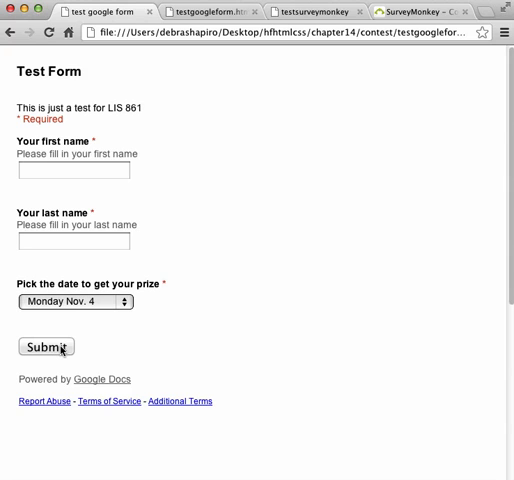
# - Submit a test response with first name Debra and last name S
pyautogui.click(46, 347)
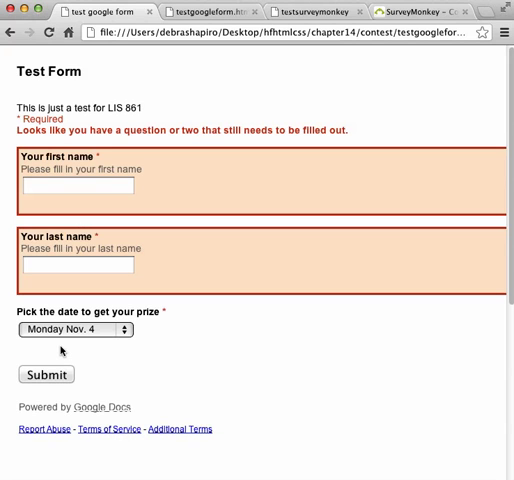
pyautogui.click(77, 187)
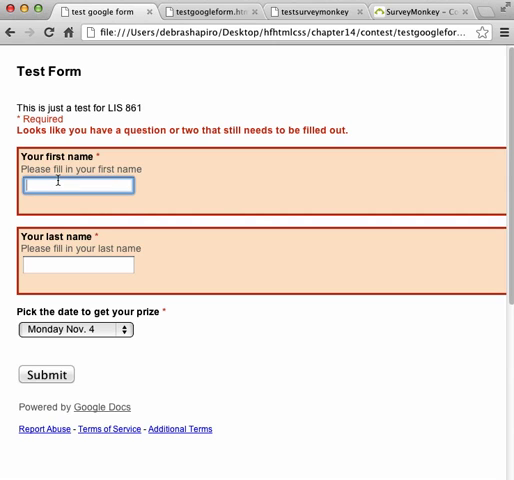
pyautogui.write('Debra')
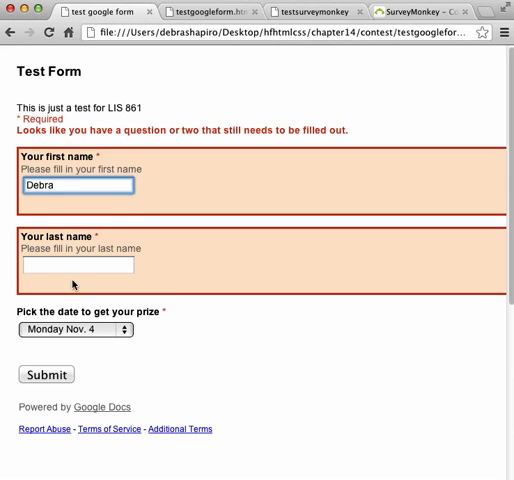
pyautogui.write('S')
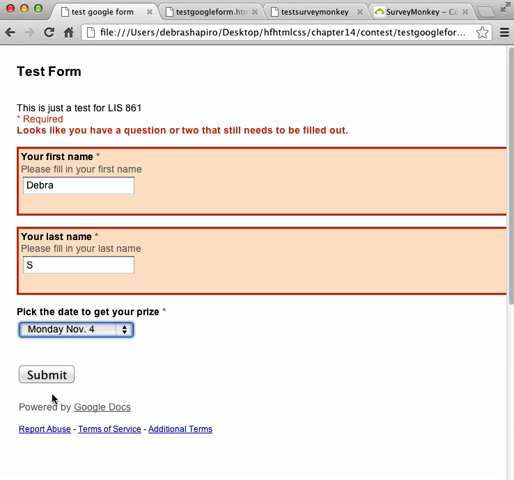
pyautogui.click(45, 375)
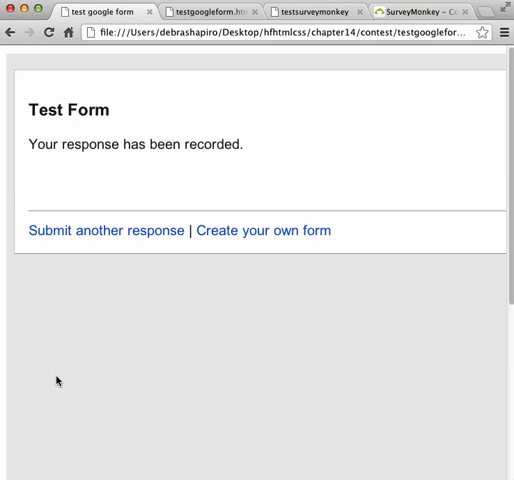
pyautogui.moveTo(253, 167)
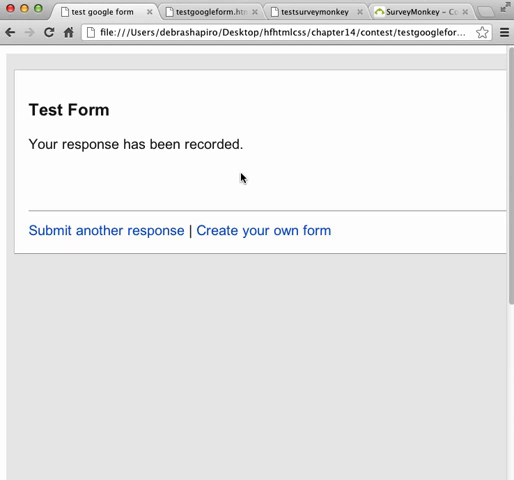
pyautogui.moveTo(263, 232)
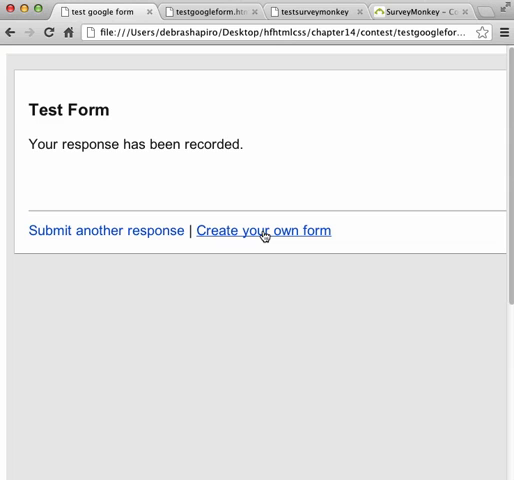
# - Create a new untitled form from the confirmation page, then enter google.com in the address bar
pyautogui.click(273, 230)
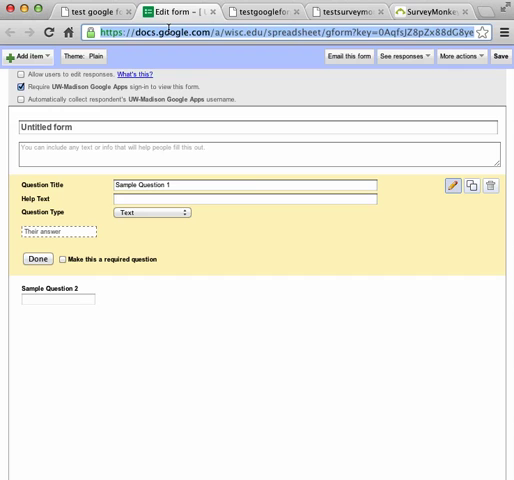
pyautogui.write('google.com')
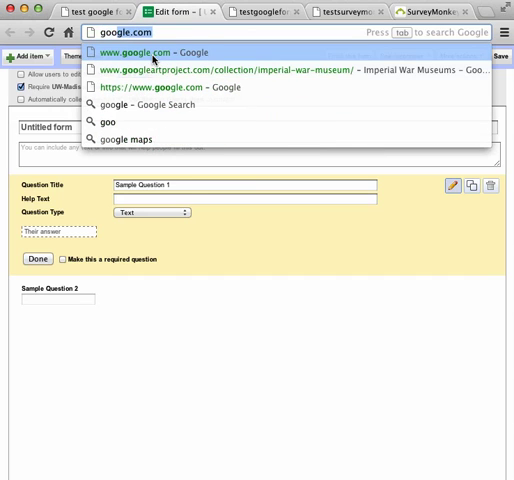
# - Go to the Google home page and open Google Drive's Recent files list
pyautogui.click(160, 53)
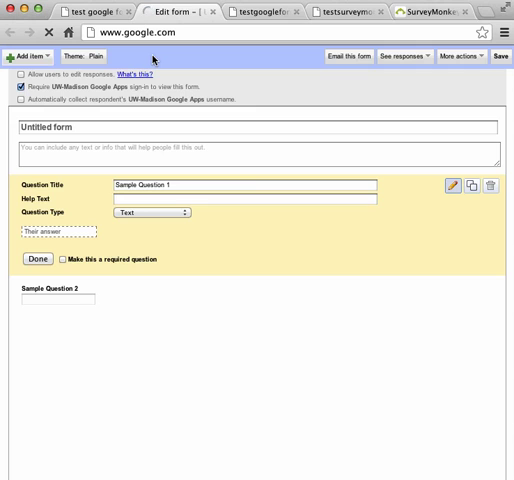
pyautogui.click(165, 13)
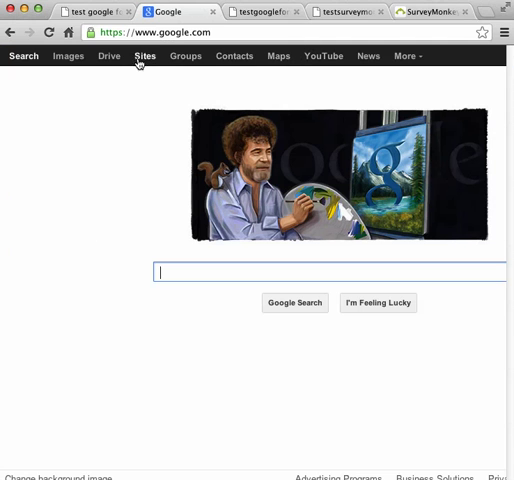
pyautogui.click(98, 55)
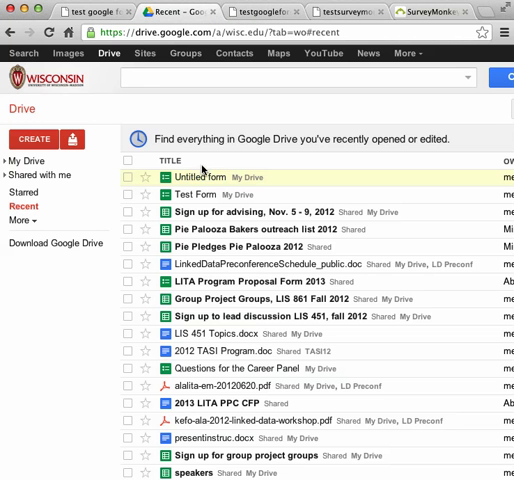
# - Open the Test Form response spreadsheet and launch its form editor via Form > Edit form
pyautogui.click(199, 194)
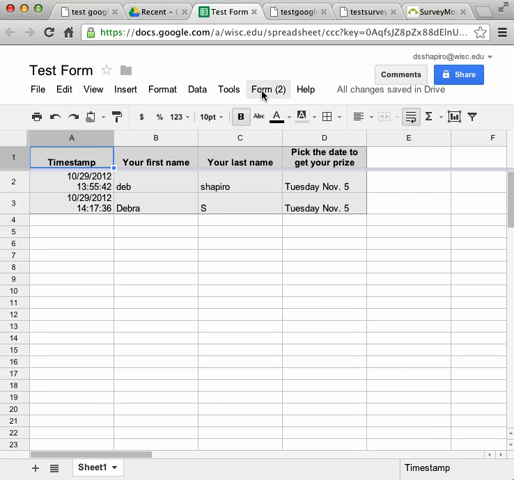
pyautogui.click(265, 90)
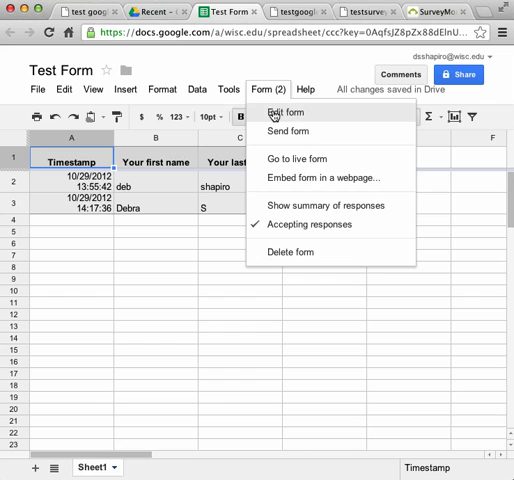
pyautogui.click(287, 112)
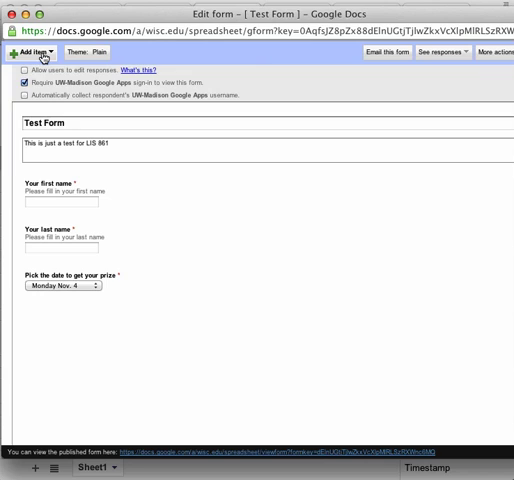
# - Bring up Test Form's embed code in the form editor, then cancel the Embed dialog
pyautogui.click(30, 51)
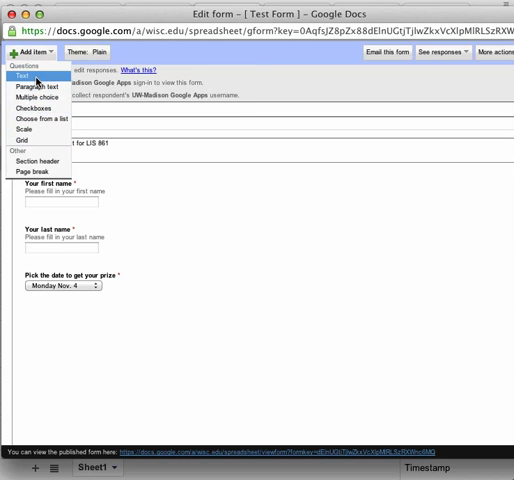
pyautogui.moveTo(50, 95)
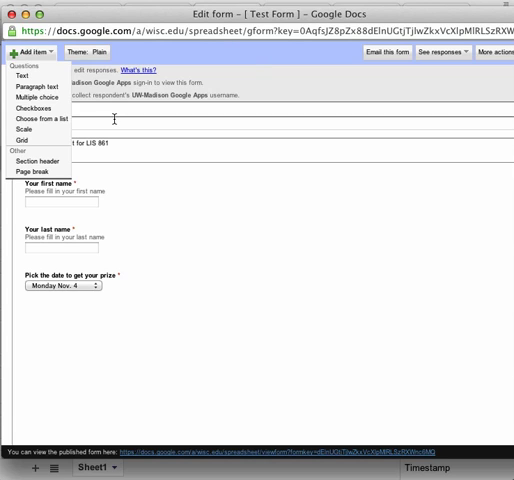
pyautogui.moveTo(397, 12)
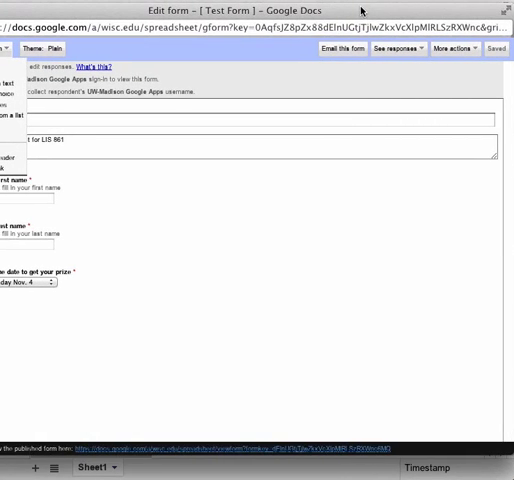
pyautogui.click(458, 52)
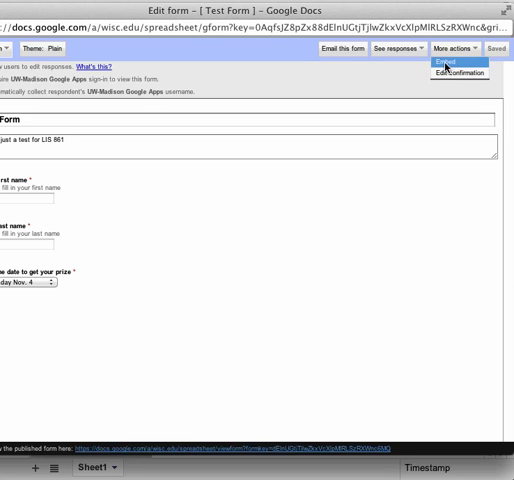
pyautogui.click(459, 60)
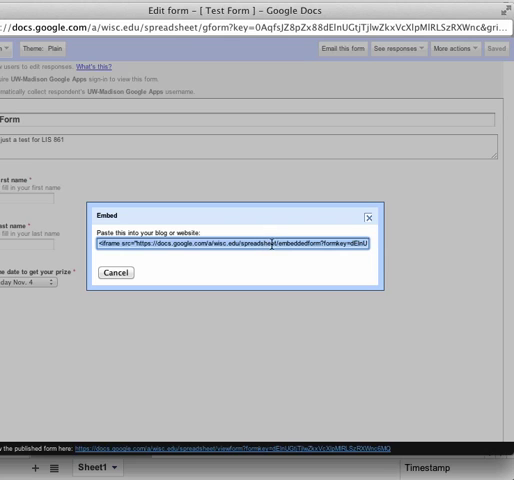
pyautogui.click(114, 272)
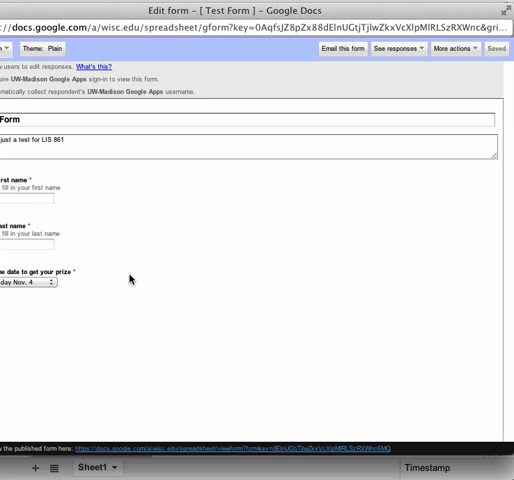
# - Change the form's confirmation message to 'Thanks for taking our survey'
pyautogui.click(456, 48)
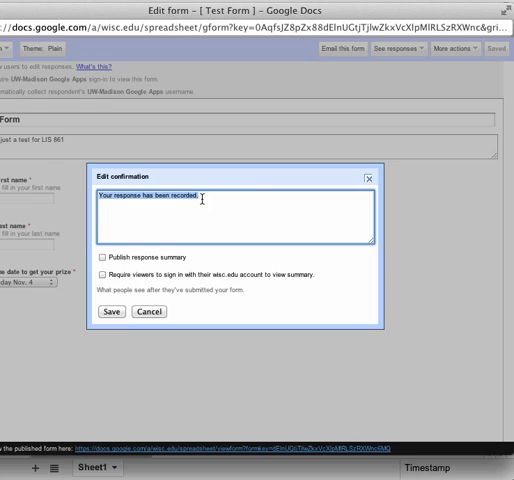
pyautogui.write('Thanks for taking our')
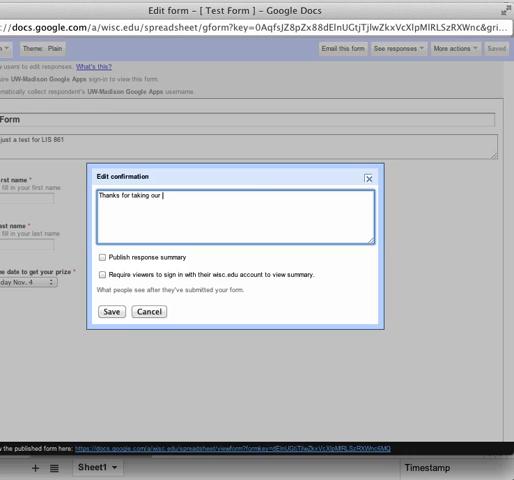
pyautogui.write('survey')
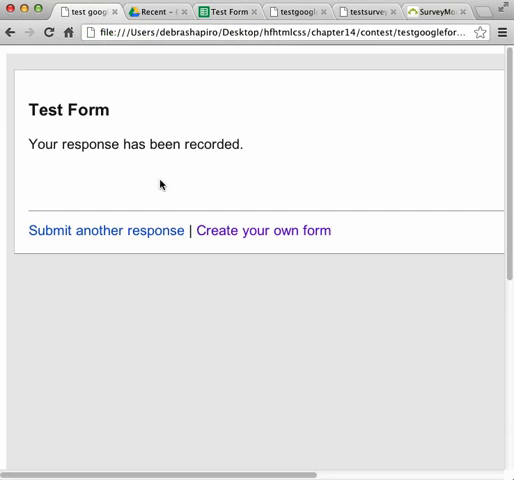
# - Submit another test response on the local page with first name xxxx and last name s
pyautogui.click(103, 230)
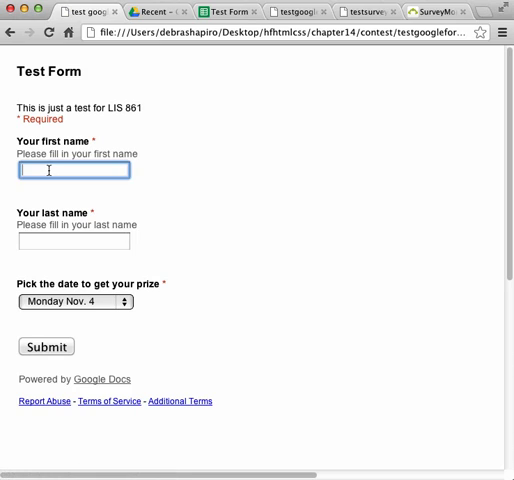
pyautogui.write('xxxx')
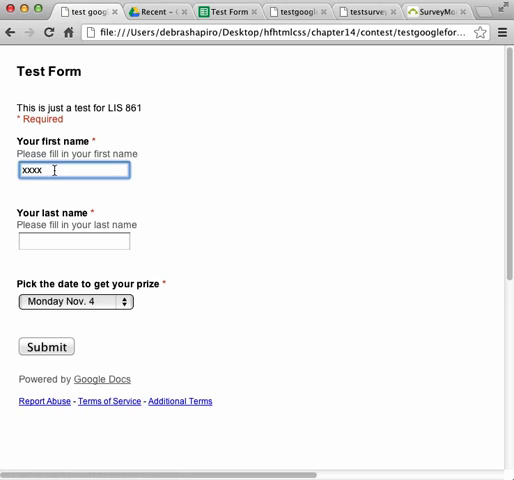
pyautogui.write('s')
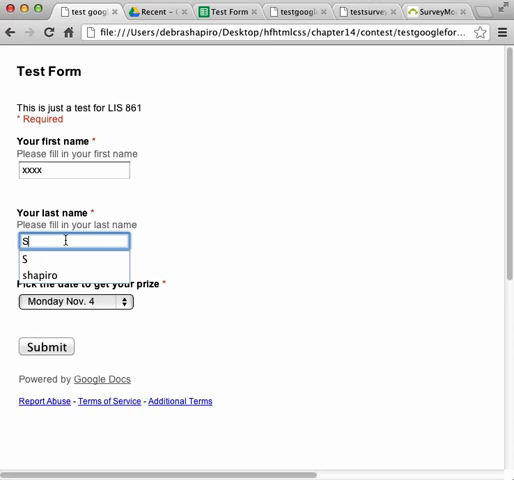
pyautogui.click(45, 346)
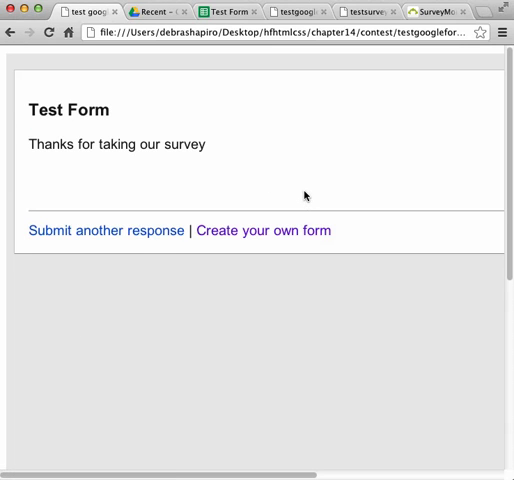
pyautogui.moveTo(292, 200)
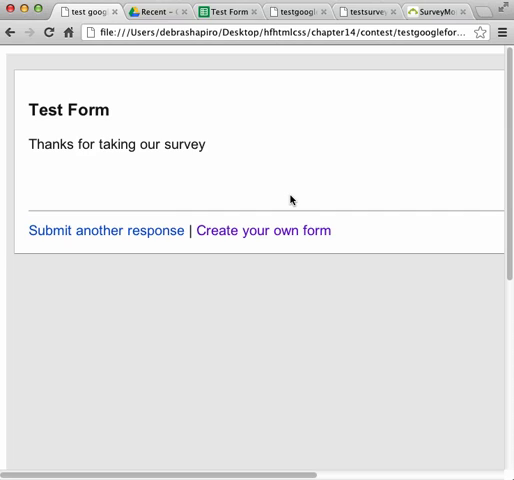
pyautogui.moveTo(270, 224)
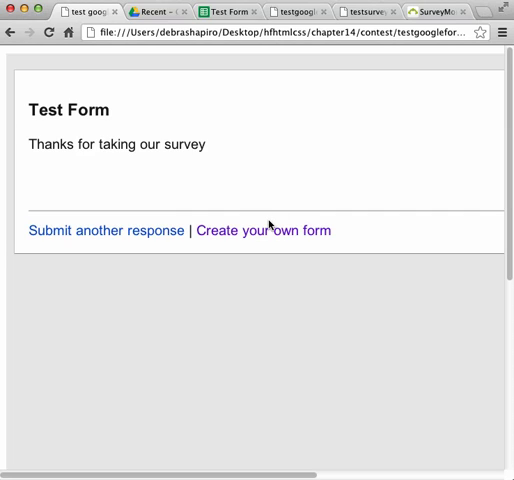
pyautogui.moveTo(358, 191)
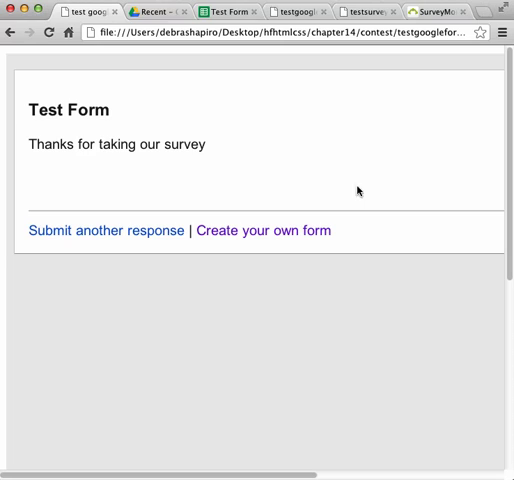
pyautogui.moveTo(365, 167)
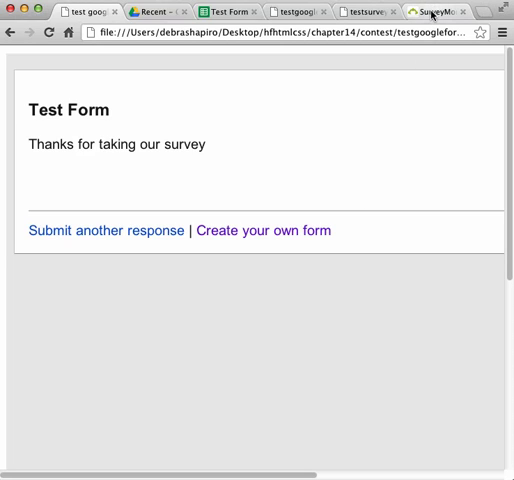
# - Set the SurveyMonkey website collector to Embed at width 650 and save it
pyautogui.click(441, 9)
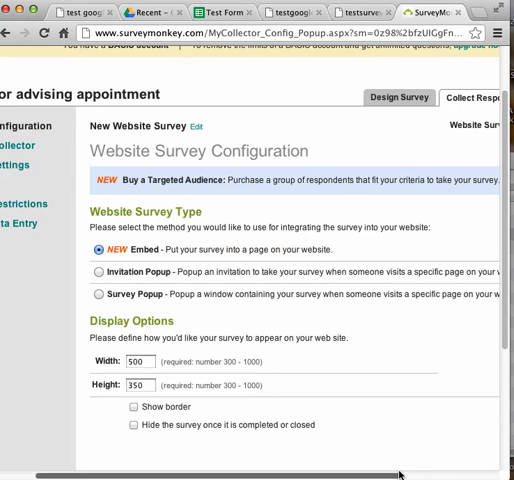
pyautogui.moveTo(405, 471)
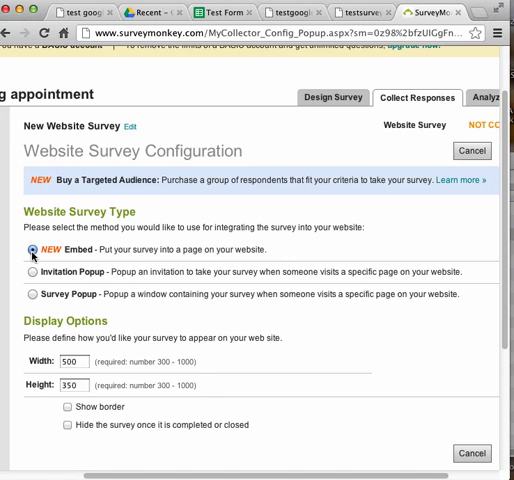
pyautogui.click(70, 361)
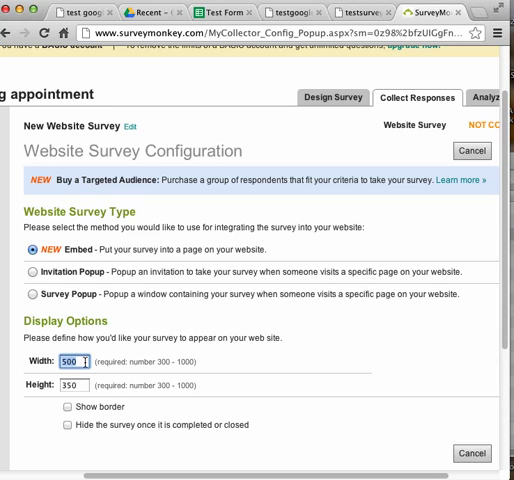
pyautogui.write('650')
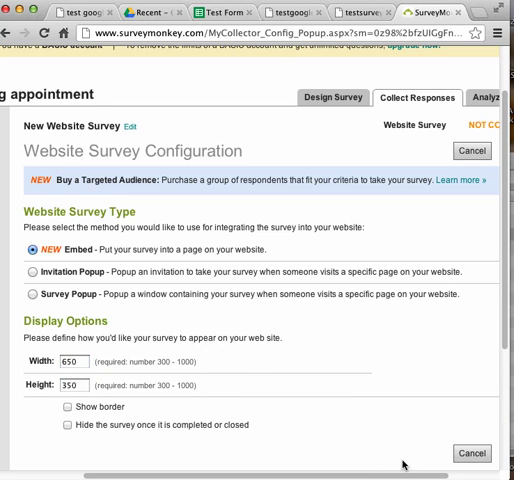
pyautogui.click(453, 451)
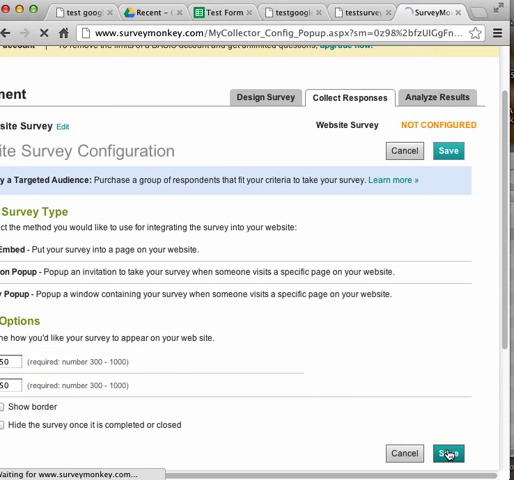
pyautogui.click(451, 452)
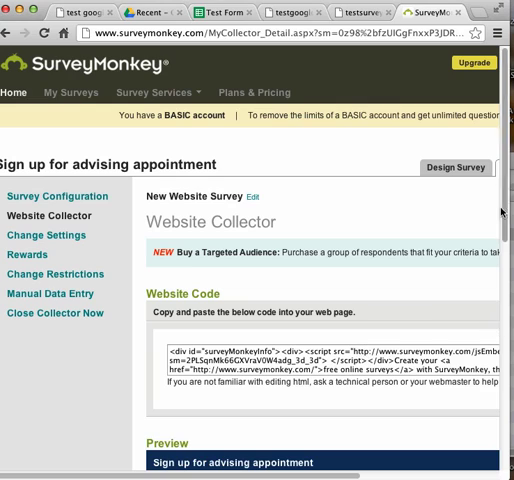
pyautogui.scroll(-3)
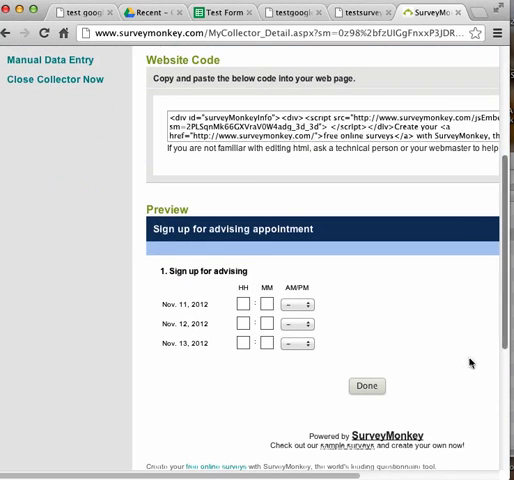
pyautogui.moveTo(322, 228)
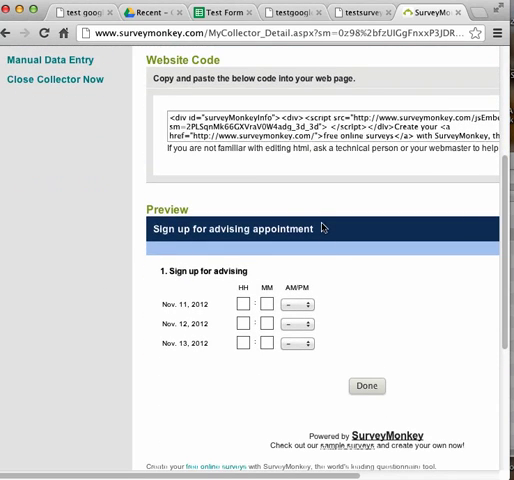
pyautogui.click(363, 12)
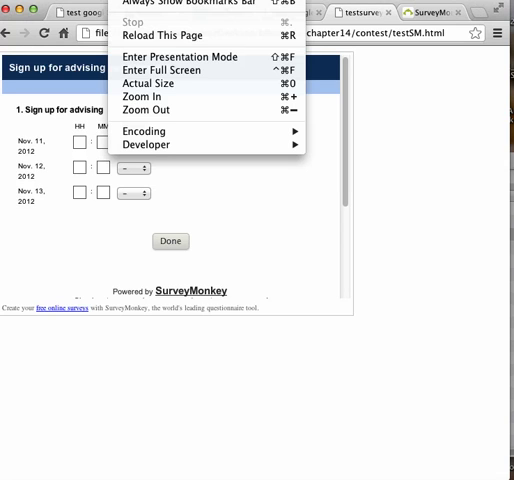
pyautogui.moveTo(147, 144)
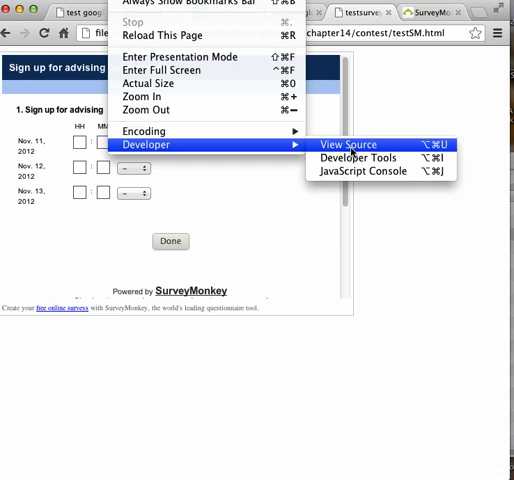
# - View the testSM.html page source containing the SurveyMonkey embed script
pyautogui.click(345, 144)
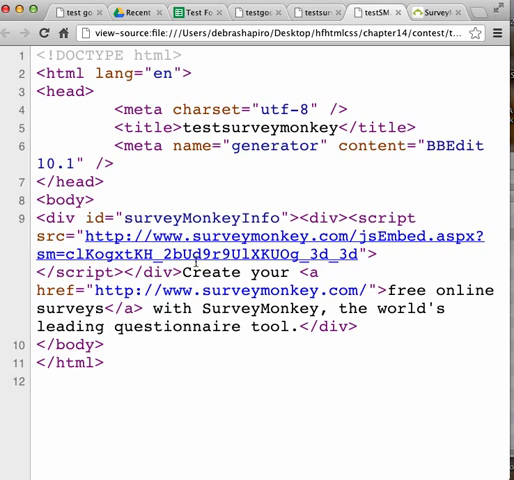
pyautogui.moveTo(141, 338)
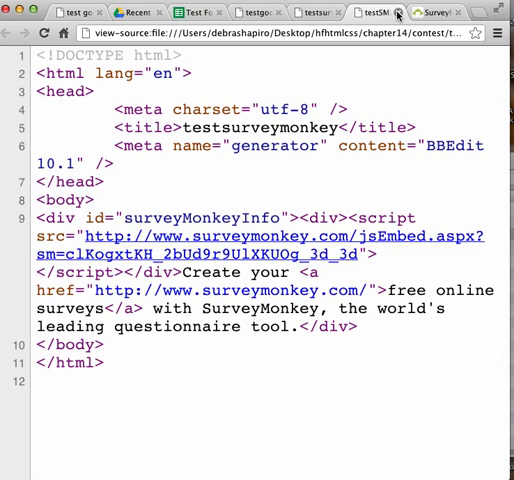
# - Close the page-source tab and scroll across testSM.html to inspect the embedded advising-appointment survey
pyautogui.click(452, 11)
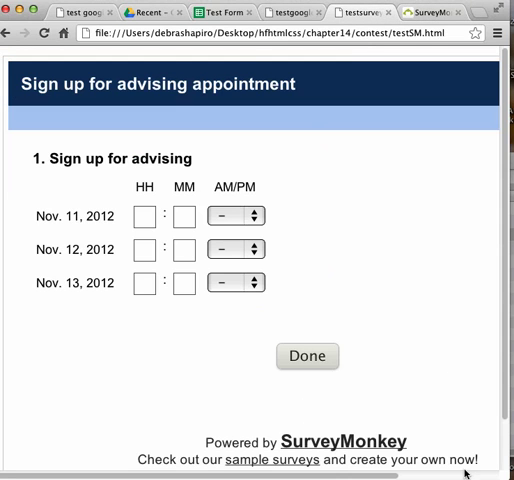
pyautogui.moveTo(404, 337)
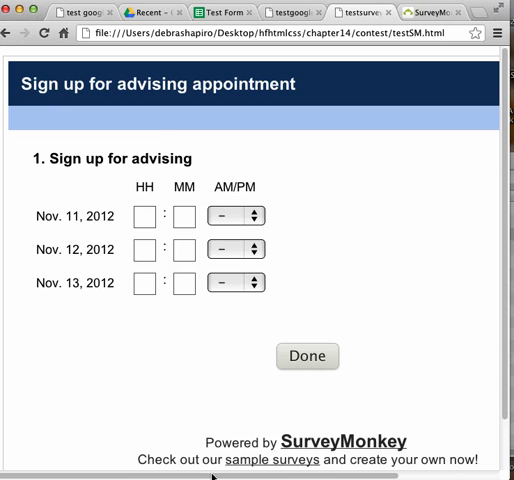
pyautogui.hscroll(3)
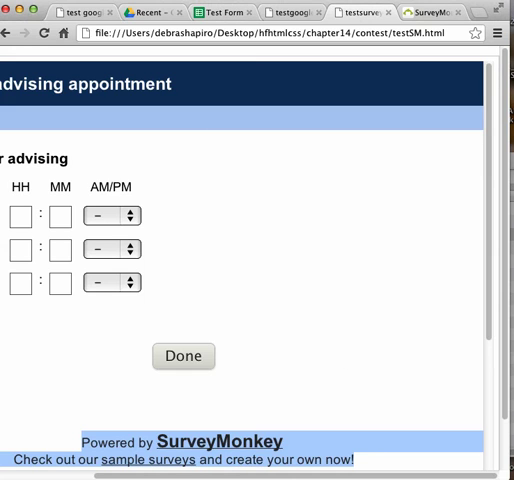
pyautogui.hscroll(3)
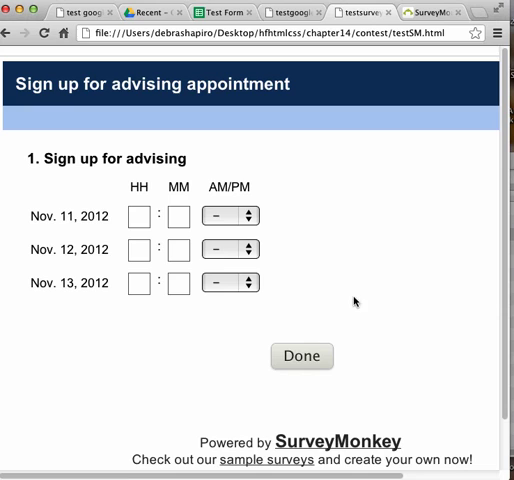
pyautogui.moveTo(409, 346)
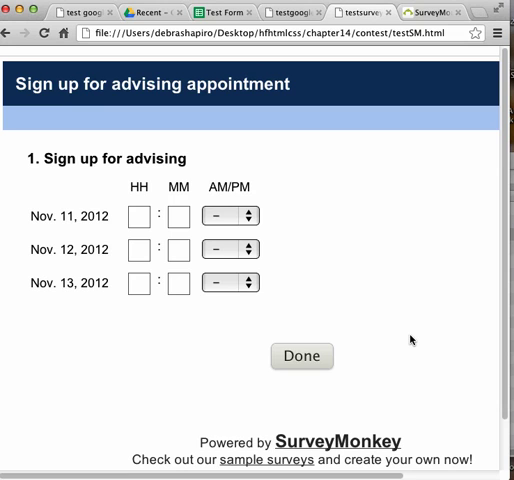
pyautogui.scroll(-3)
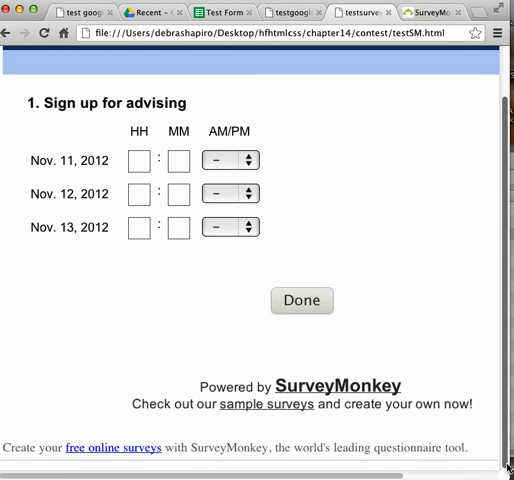